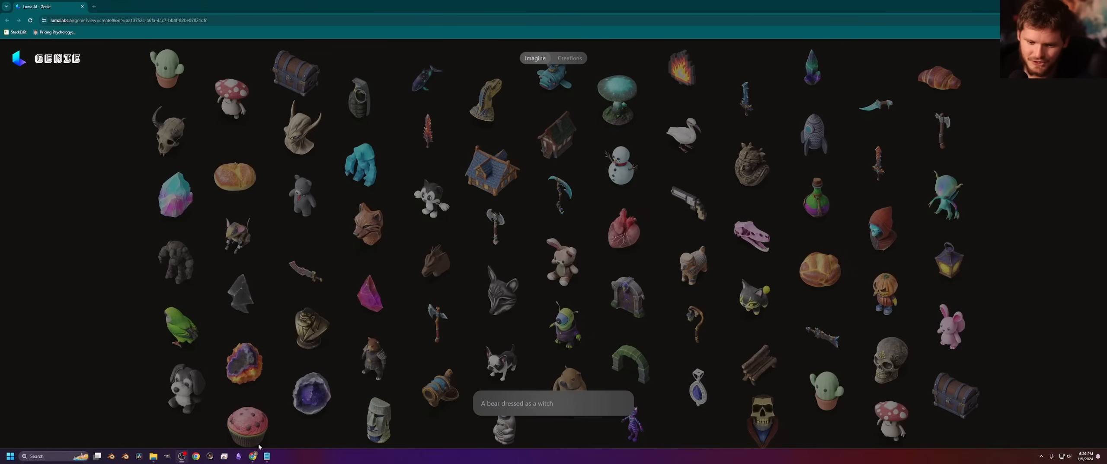
Start typing the 'a green apple' prompt into the Genie creation box.
{"action": "left_click", "coordinate": [553, 402]}
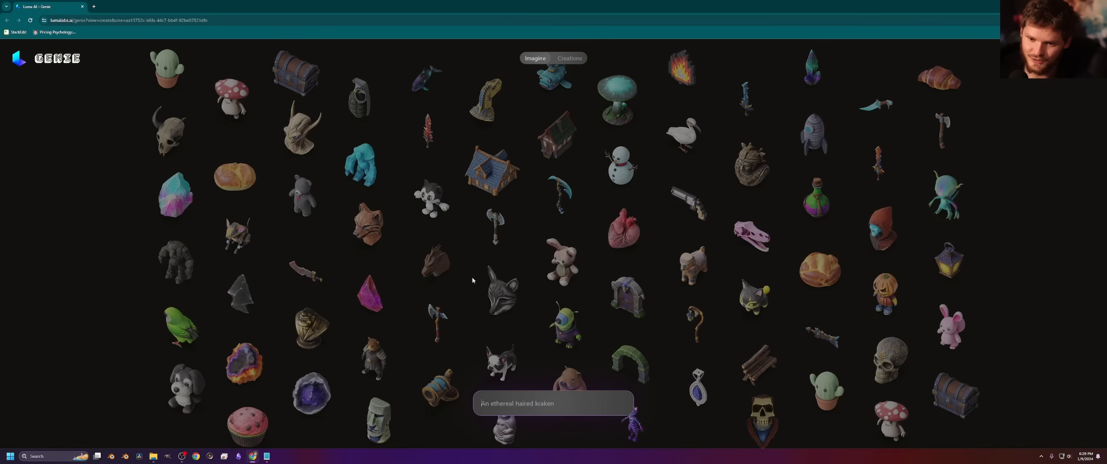
{"action": "key", "text": "Backspace"}
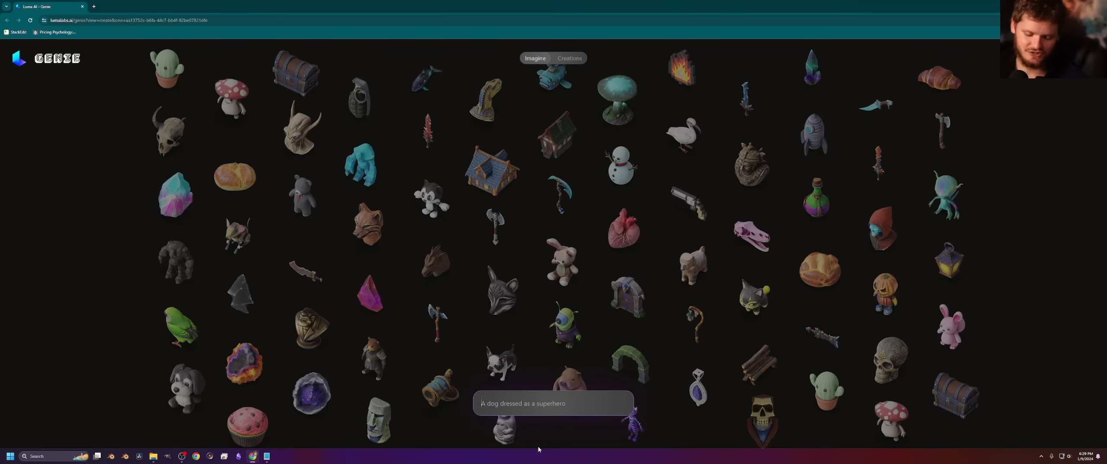
{"action": "type", "text": "An icy ja"}
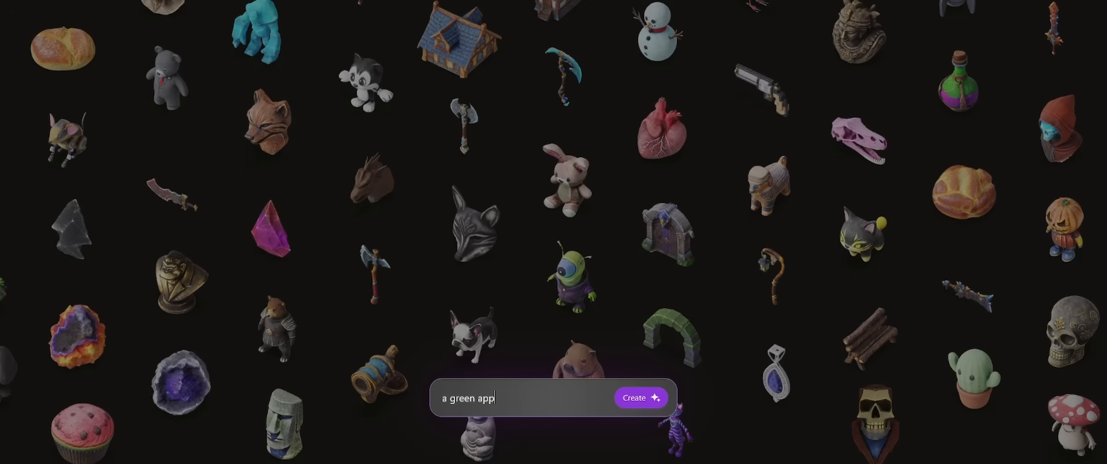
Generate the green apple models and orbit one to view it from the side.
{"action": "left_click", "coordinate": [642, 396]}
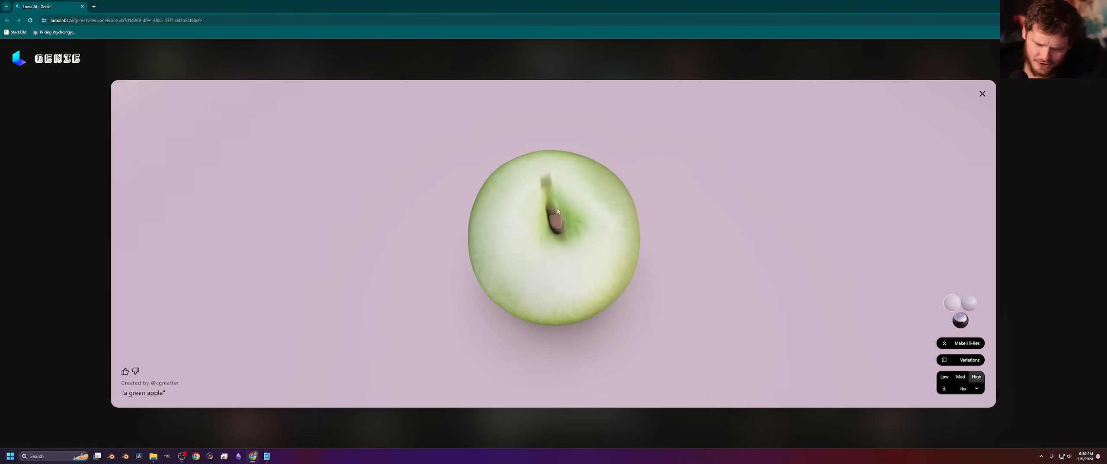
{"action": "left_click_drag", "start_coordinate": [557, 210], "coordinate": [469, 192]}
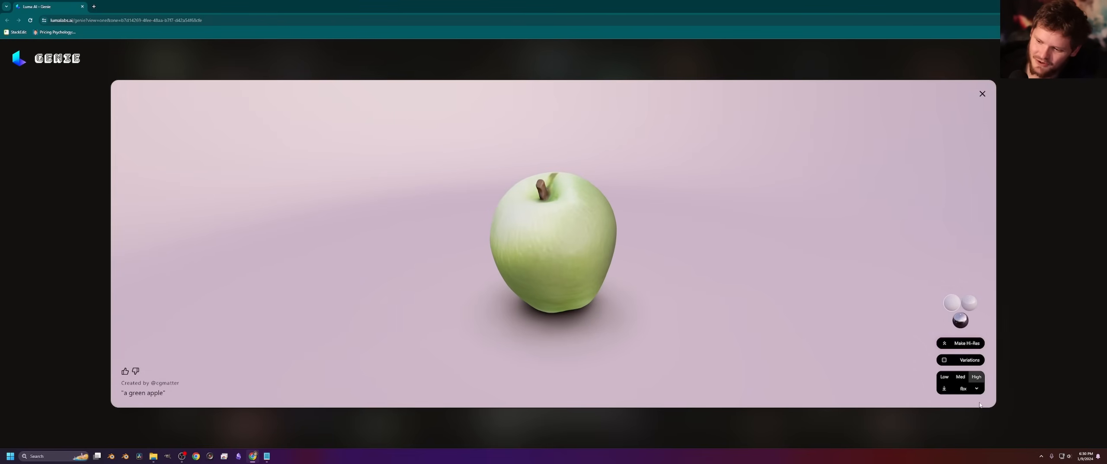
{"action": "left_click", "coordinate": [977, 388]}
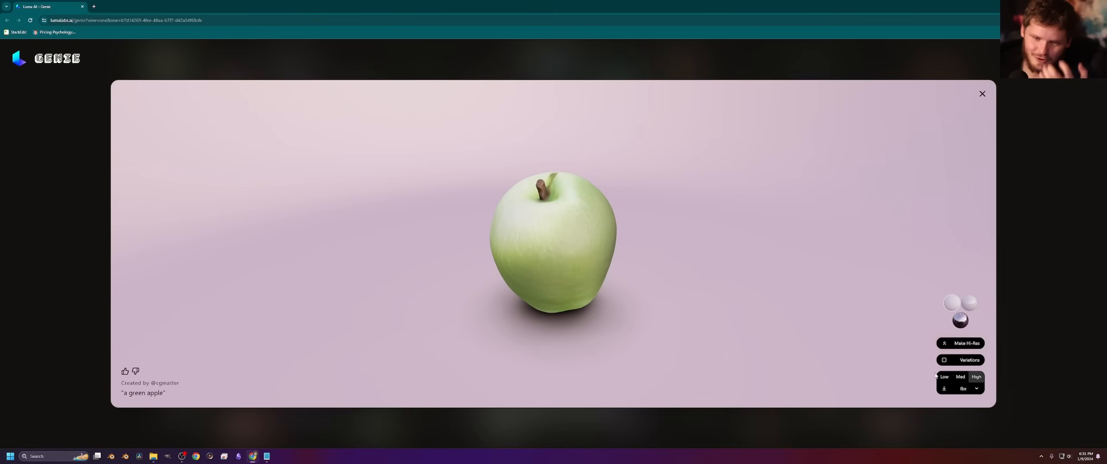
{"action": "mouse_move", "coordinate": [935, 351]}
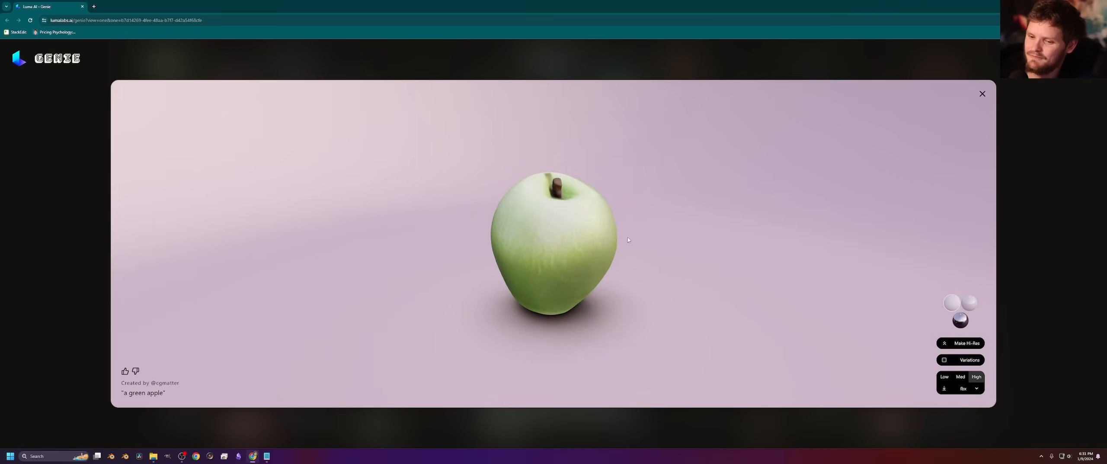
{"action": "left_click", "coordinate": [960, 320]}
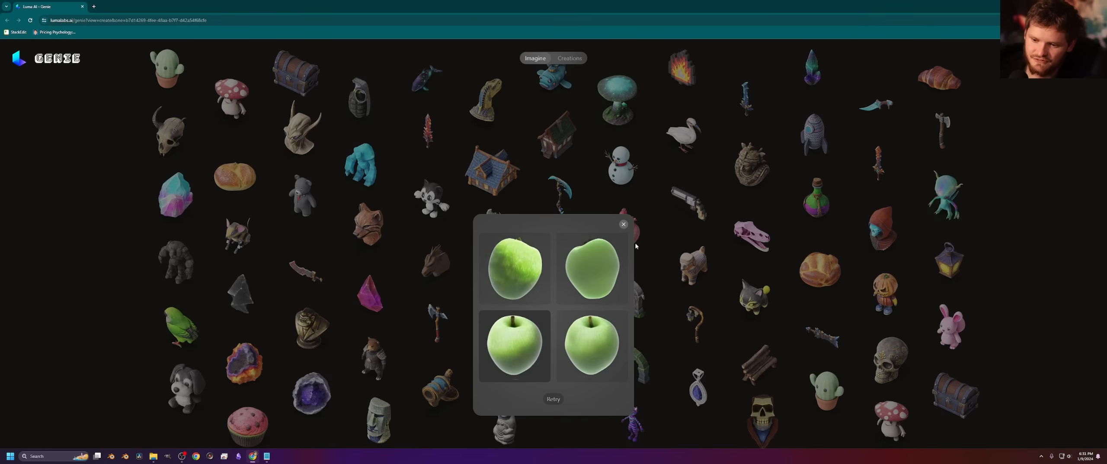
Open a green apple thumbnail from Creations and orbit the model.
{"action": "left_click", "coordinate": [624, 224]}
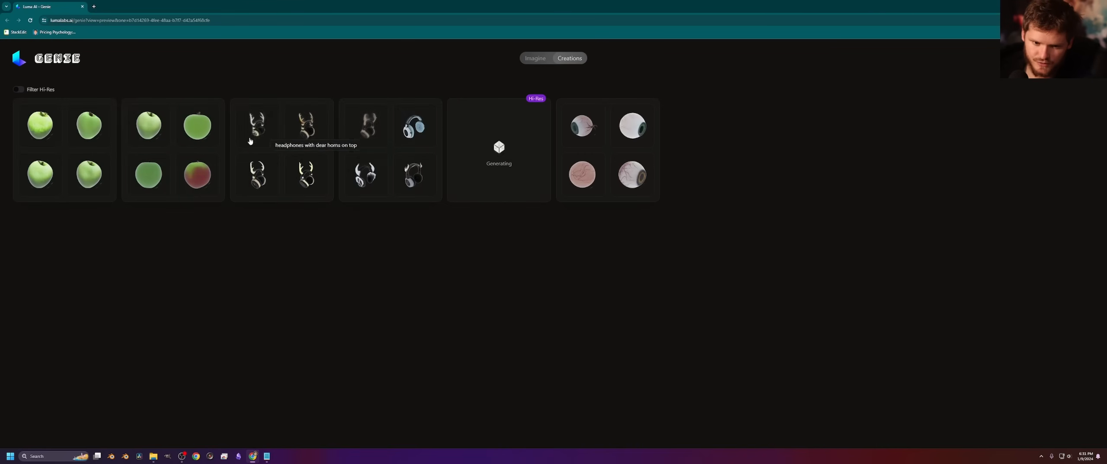
{"action": "mouse_move", "coordinate": [143, 132]}
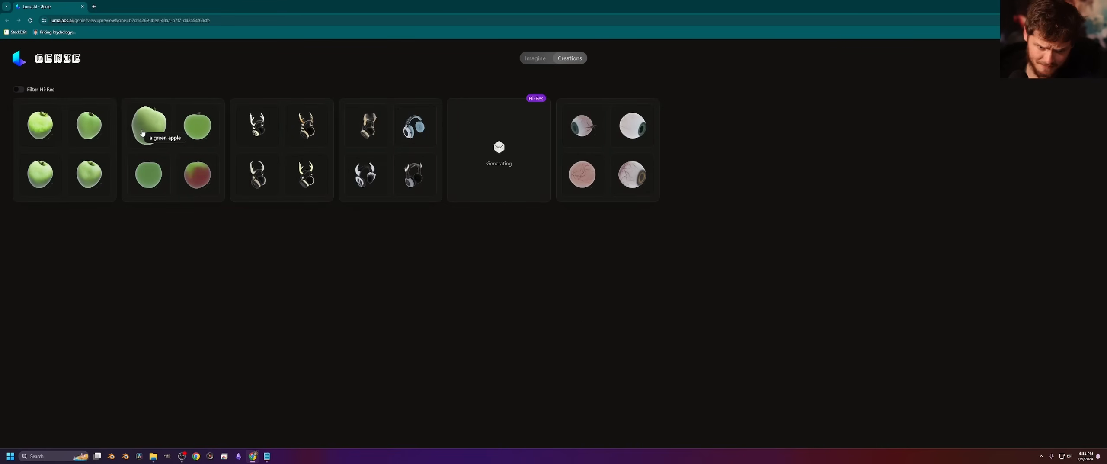
{"action": "left_click", "coordinate": [151, 126]}
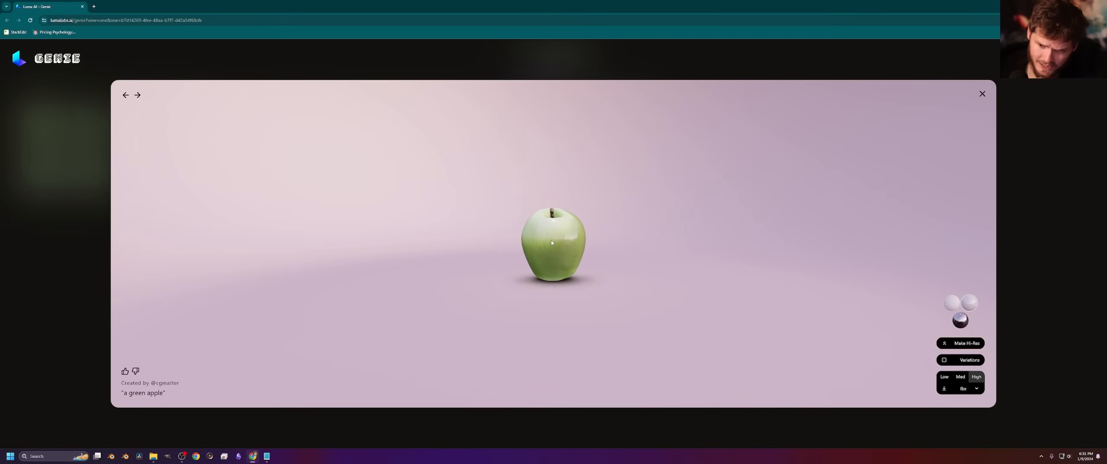
{"action": "left_click_drag", "start_coordinate": [553, 243], "coordinate": [570, 238]}
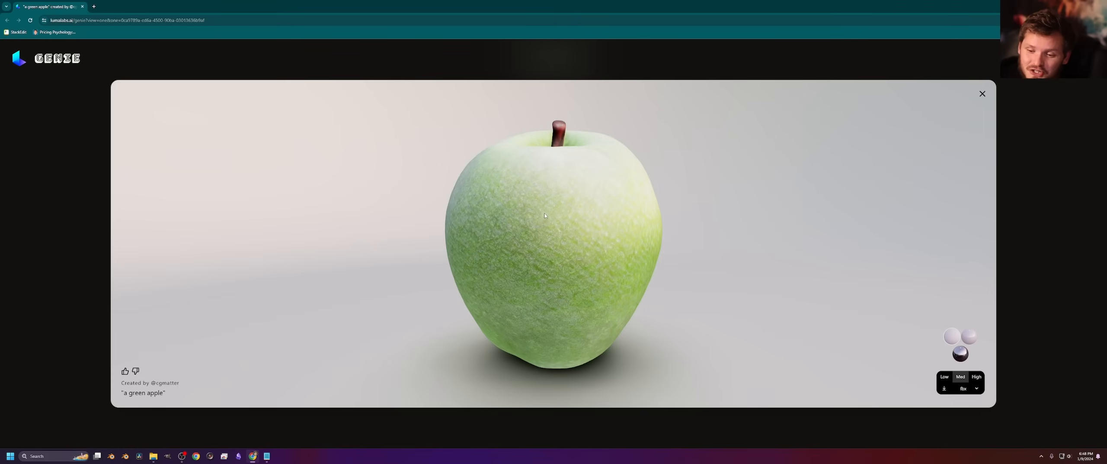
Inspect the hi-res apple's surface and stem, then download it in the chosen format.
{"action": "left_click_drag", "start_coordinate": [558, 212], "coordinate": [518, 219]}
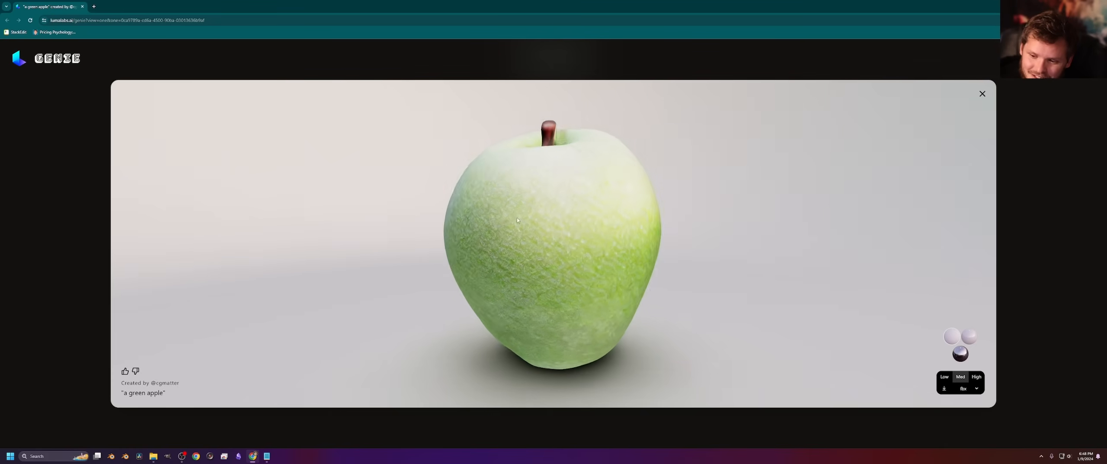
{"action": "scroll", "scroll_direction": "down", "scroll_amount": 3}
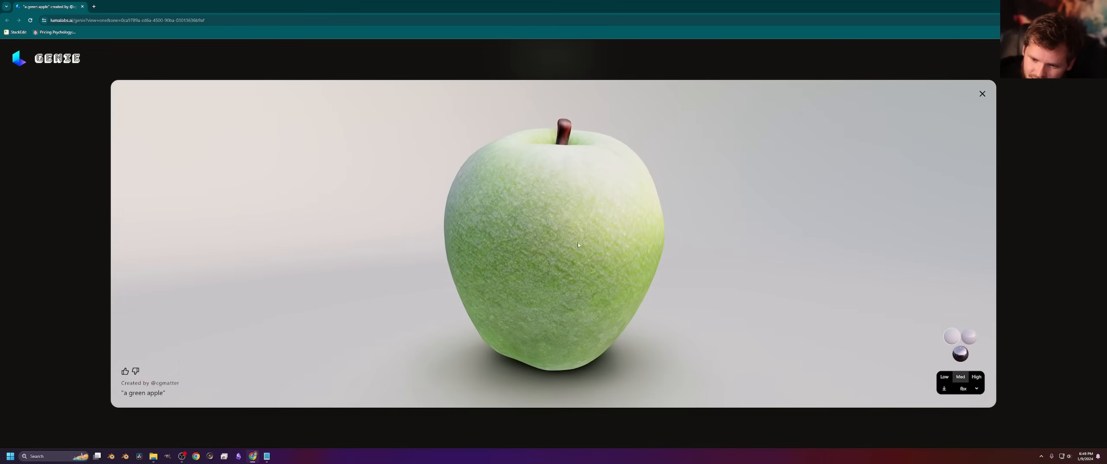
{"action": "left_click_drag", "start_coordinate": [580, 245], "coordinate": [603, 222]}
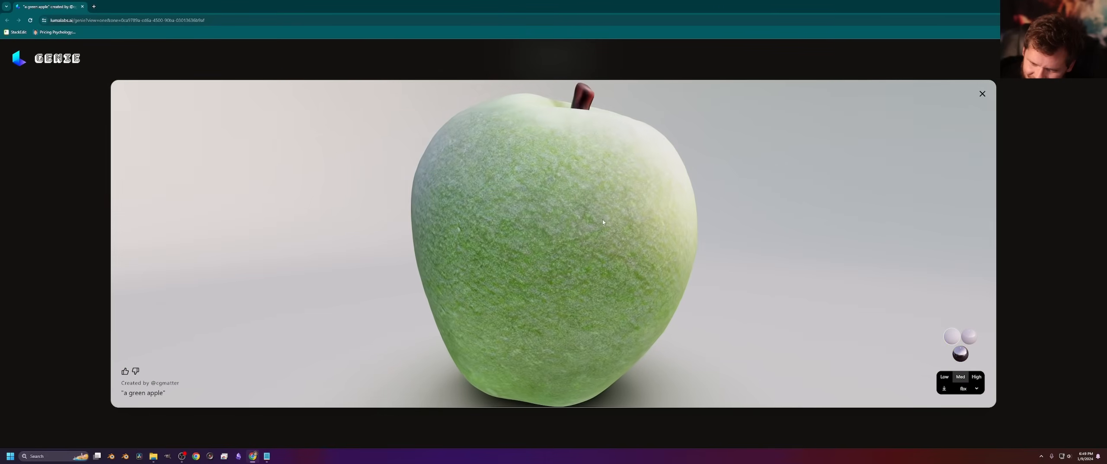
{"action": "left_click_drag", "start_coordinate": [603, 222], "coordinate": [900, 363]}
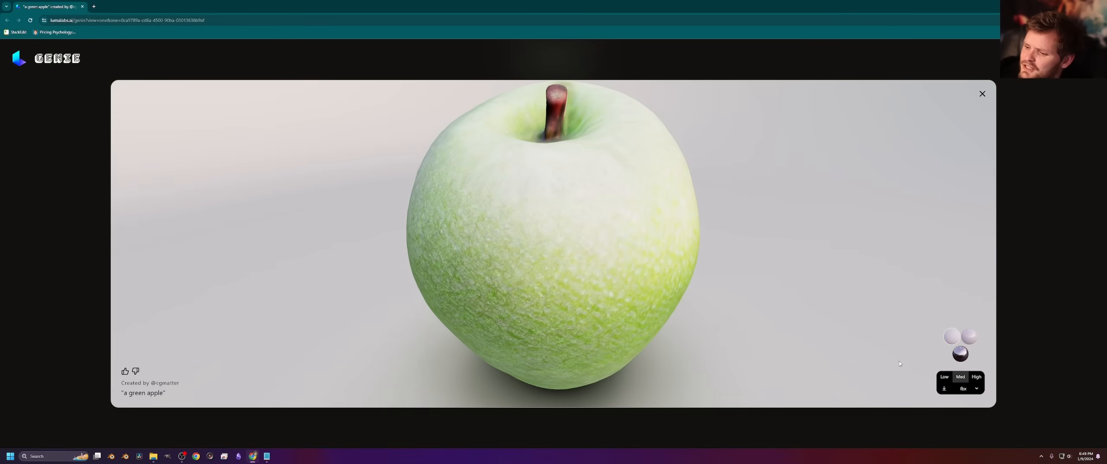
{"action": "left_click", "coordinate": [969, 388]}
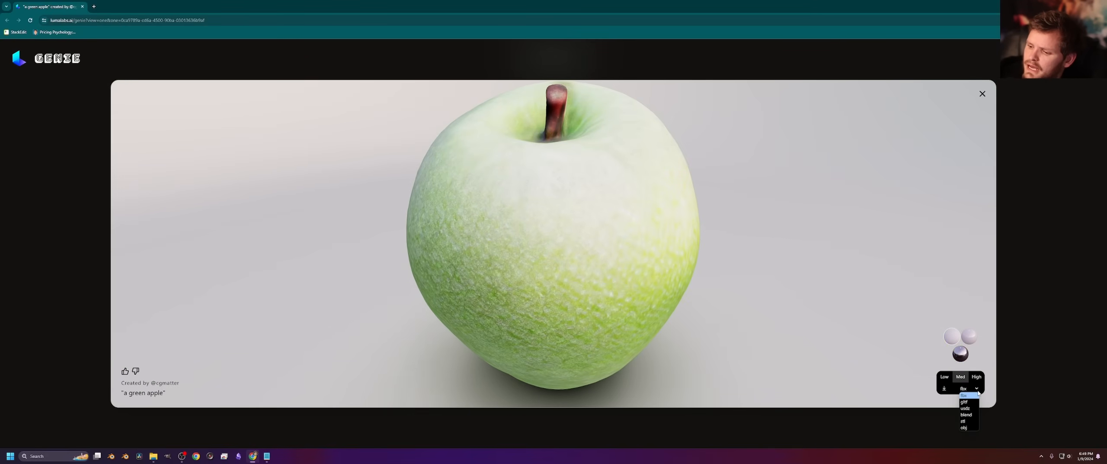
{"action": "left_click", "coordinate": [944, 388]}
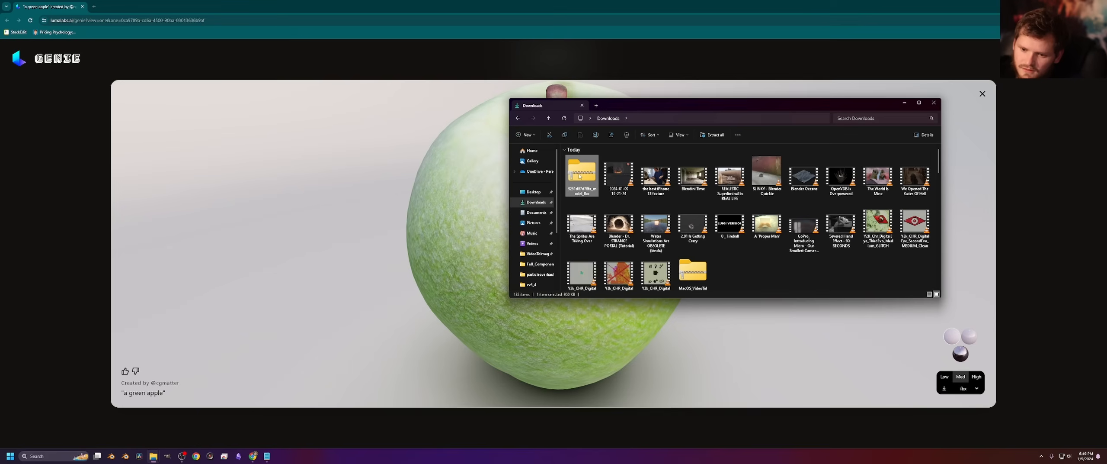
Bring up the context menu on the downloaded apple archive to extract it.
{"action": "right_click", "coordinate": [581, 175]}
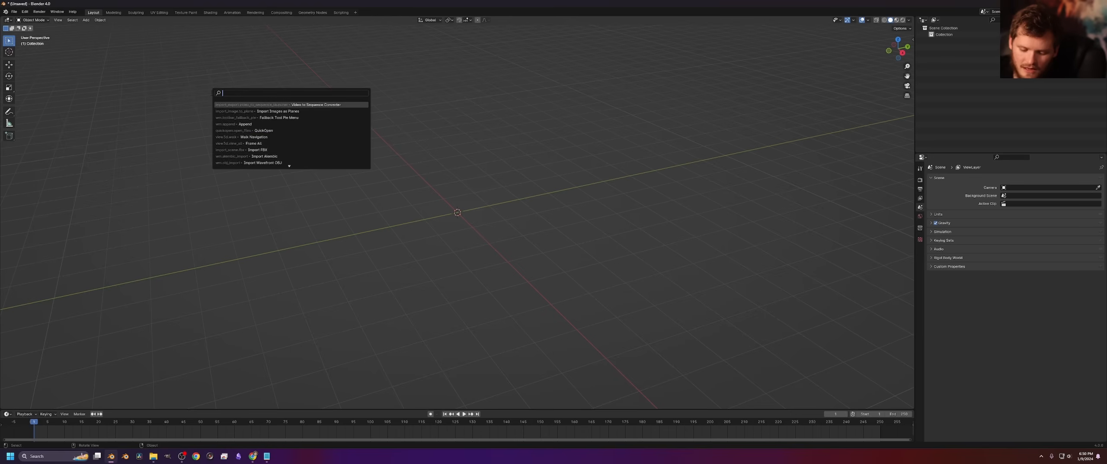
Import FBX and navigate into the apple model folder in Downloads.
{"action": "left_click", "coordinate": [256, 149]}
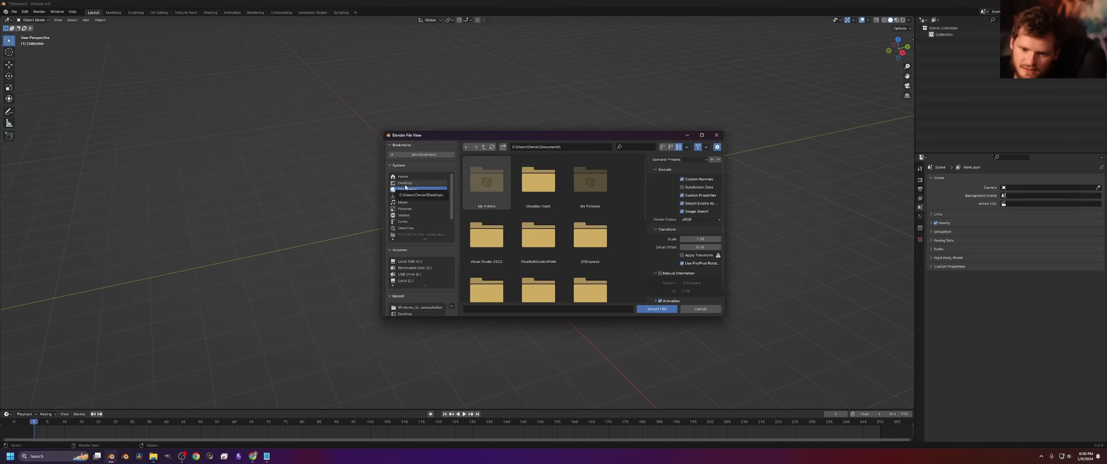
{"action": "left_click", "coordinate": [407, 195]}
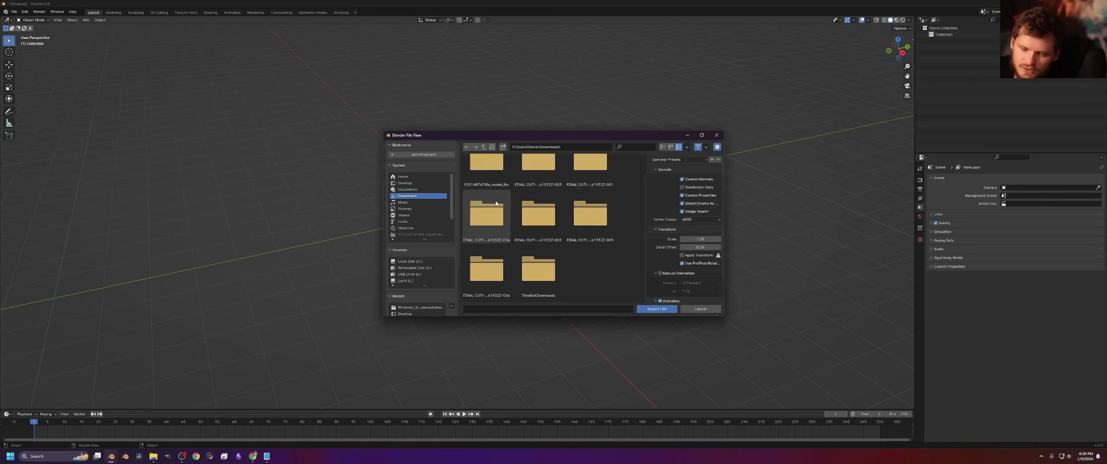
{"action": "left_click", "coordinate": [486, 180]}
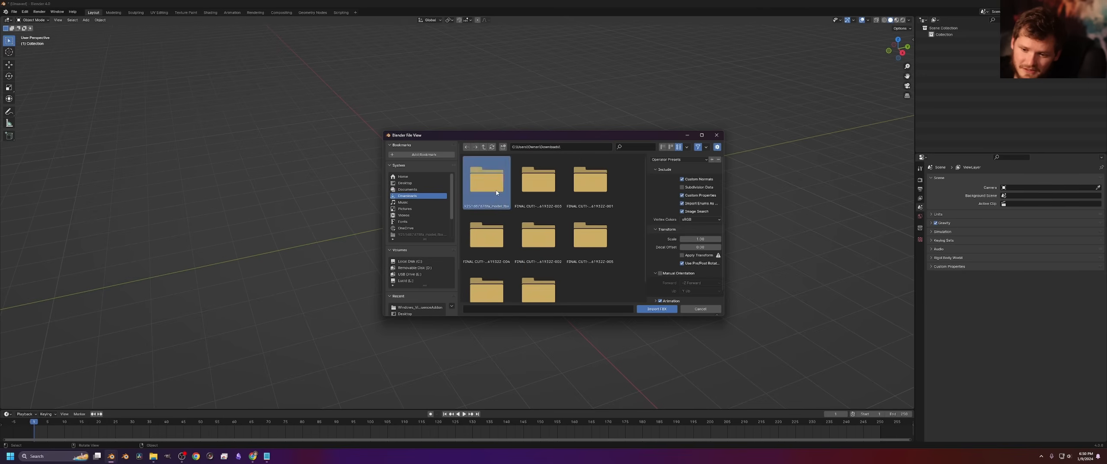
{"action": "left_click", "coordinate": [657, 309]}
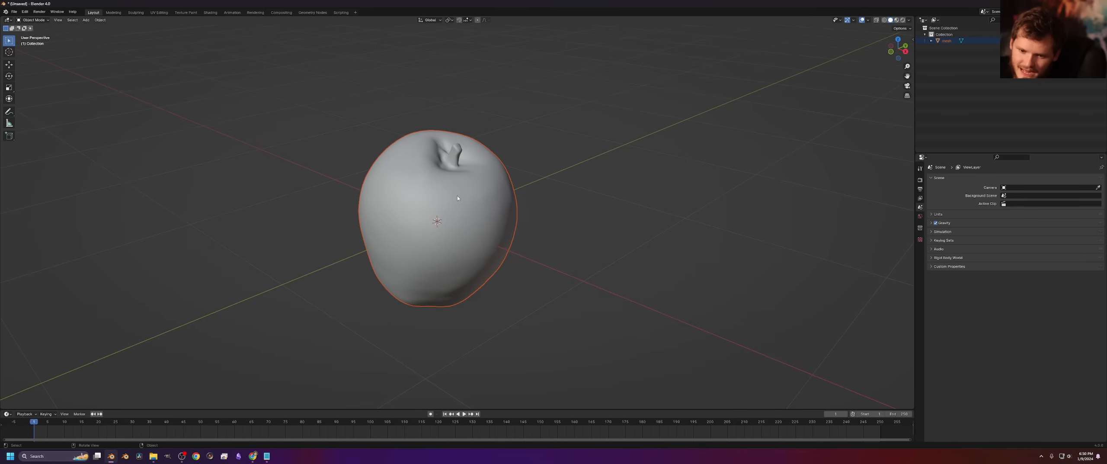
Check the apple mesh in Edit Mode, then switch to the UV Editing workspace.
{"action": "key", "text": "Tab"}
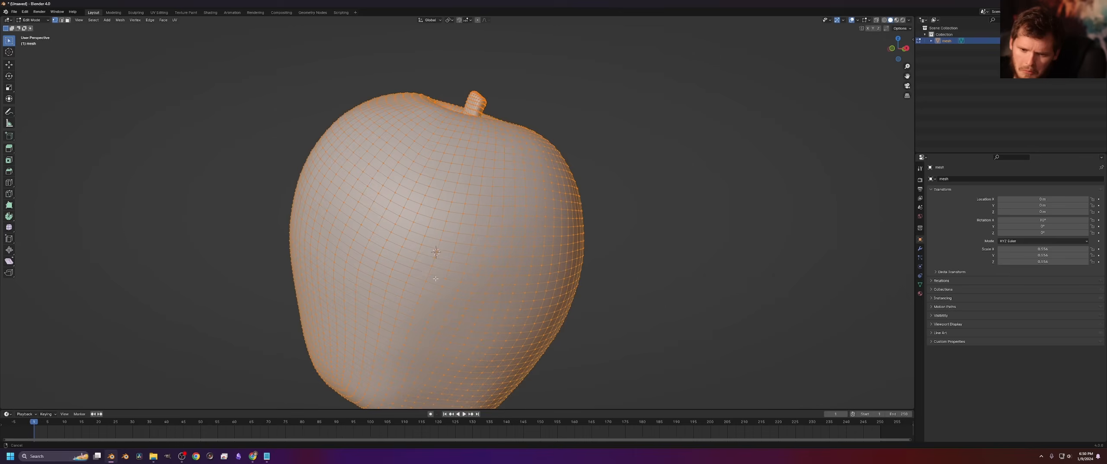
{"action": "key", "text": "Tab"}
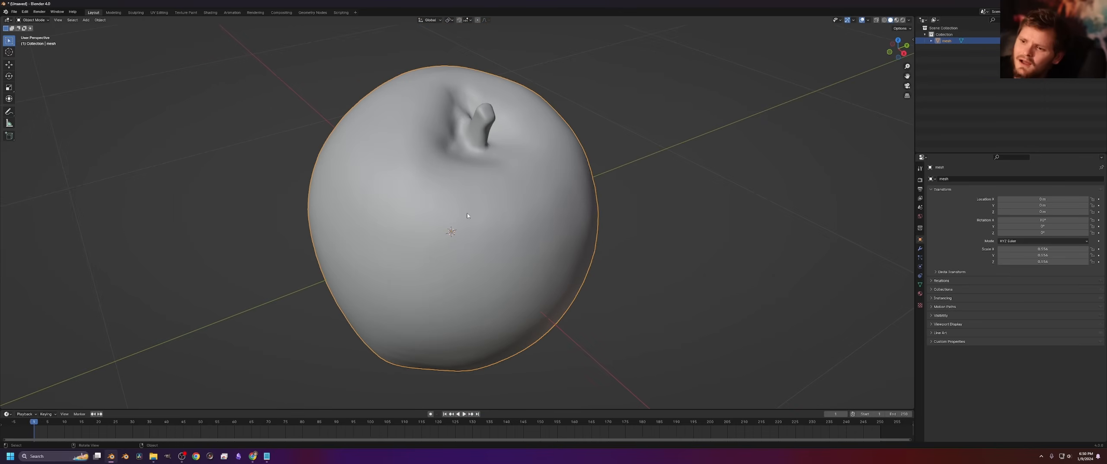
{"action": "mouse_move", "coordinate": [506, 149]}
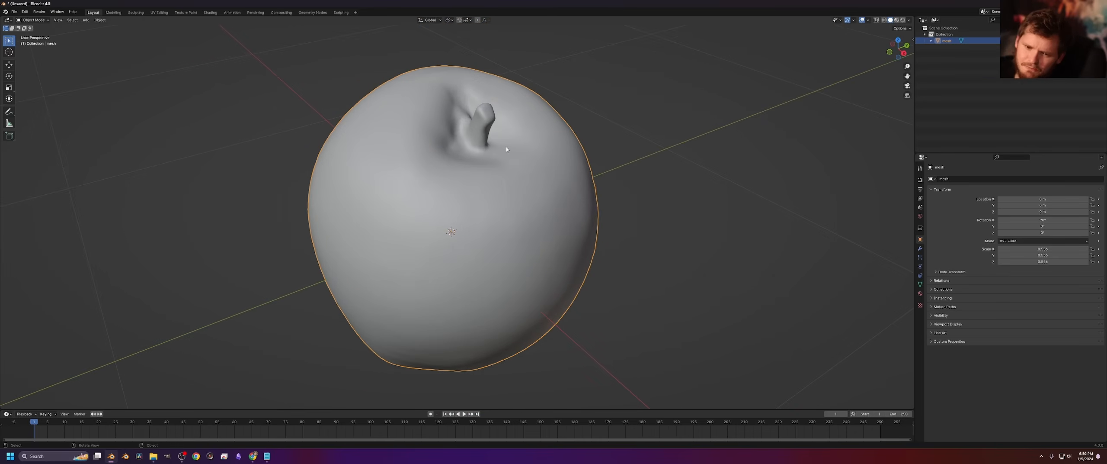
{"action": "mouse_move", "coordinate": [853, 63]}
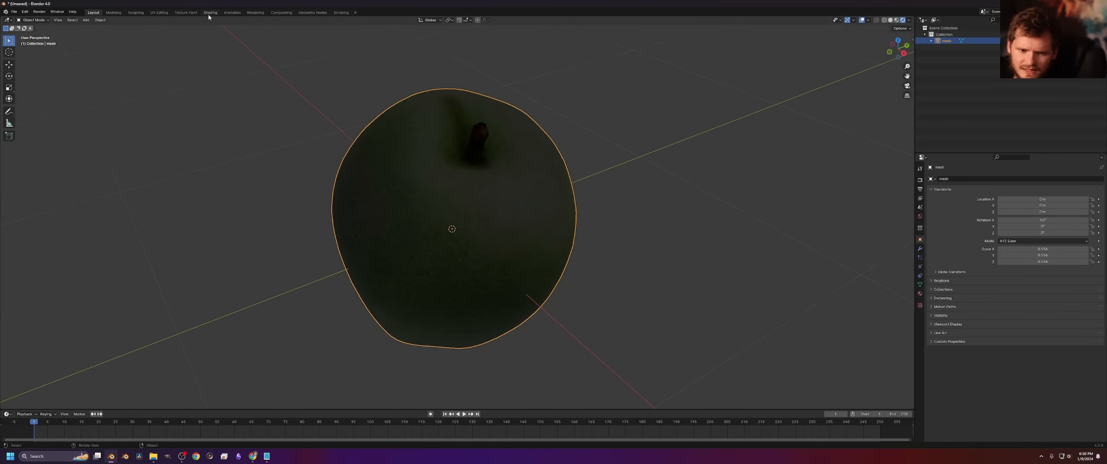
{"action": "left_click", "coordinate": [159, 12]}
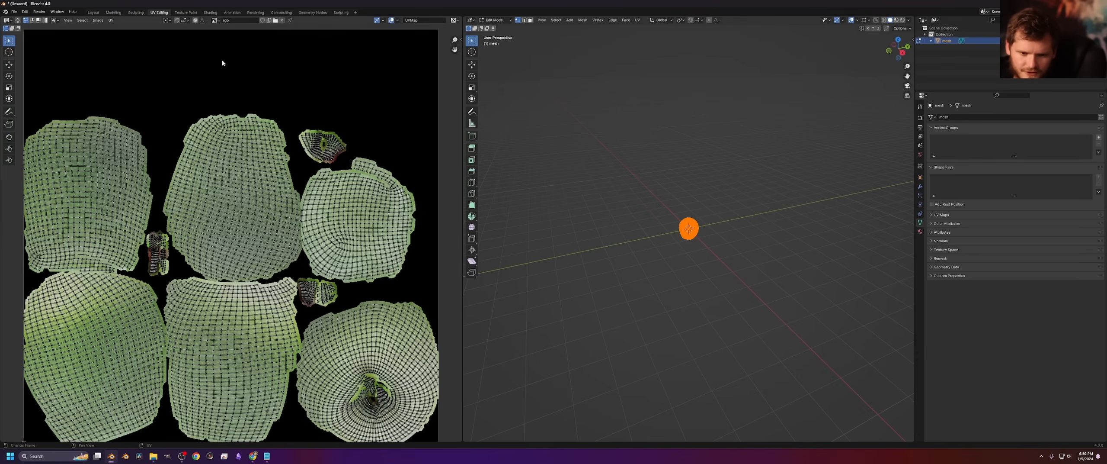
Display the Normals image in the UV Editor, then pick another texture image.
{"action": "left_click", "coordinate": [215, 20]}
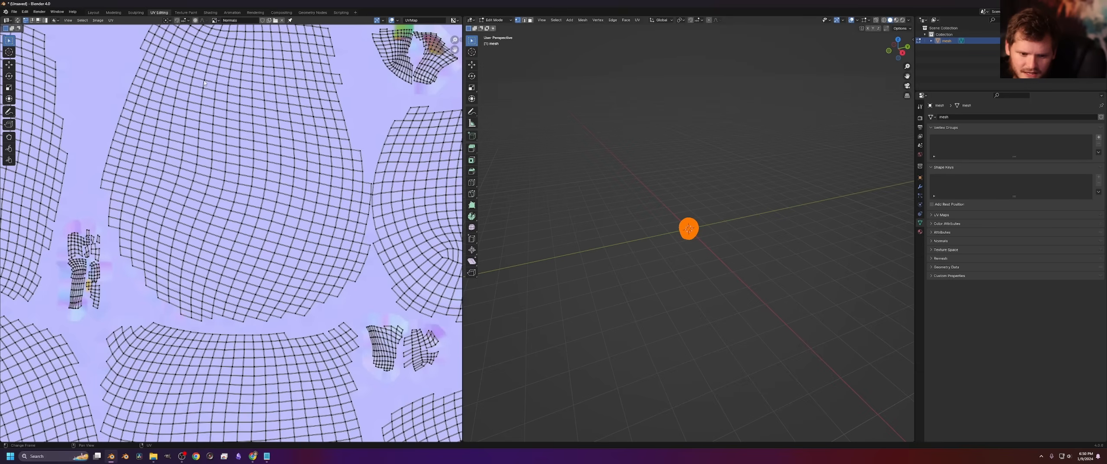
{"action": "left_click", "coordinate": [217, 21]}
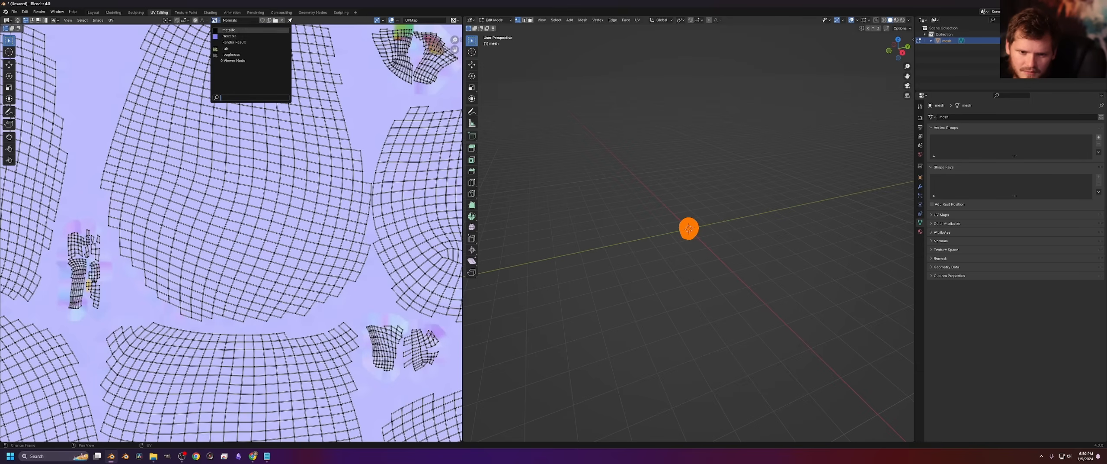
{"action": "left_click", "coordinate": [231, 54]}
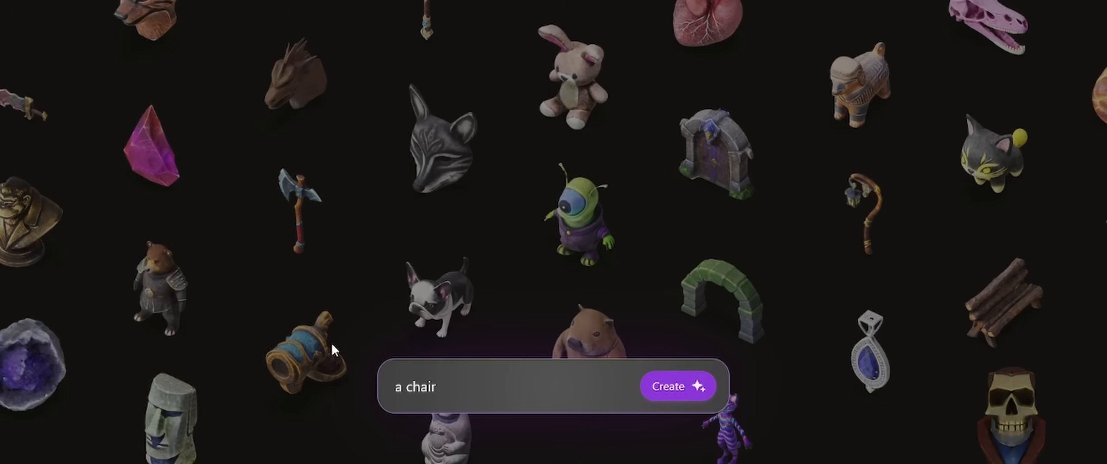
Generate 'a chair with blonde hair' and close its model preview.
{"action": "type", "text": "with"}
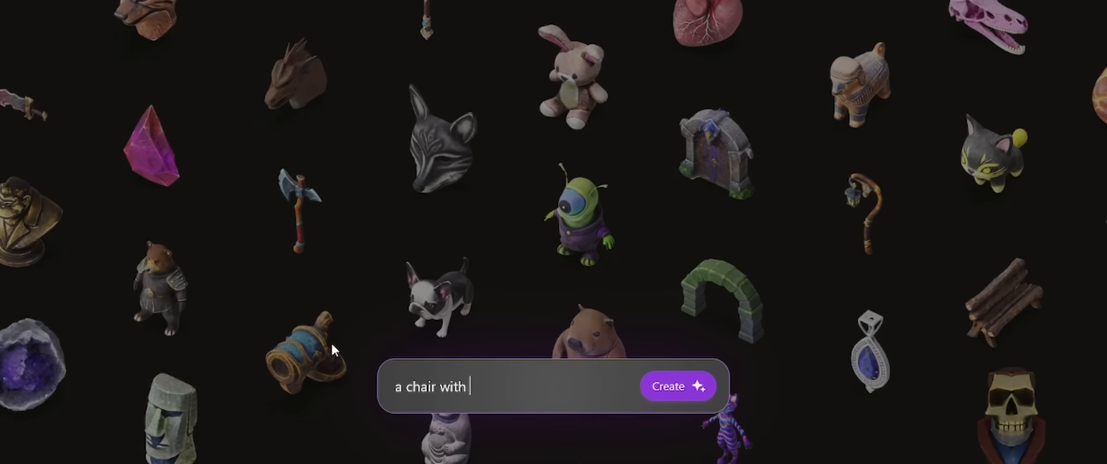
{"action": "type", "text": "blonde hair"}
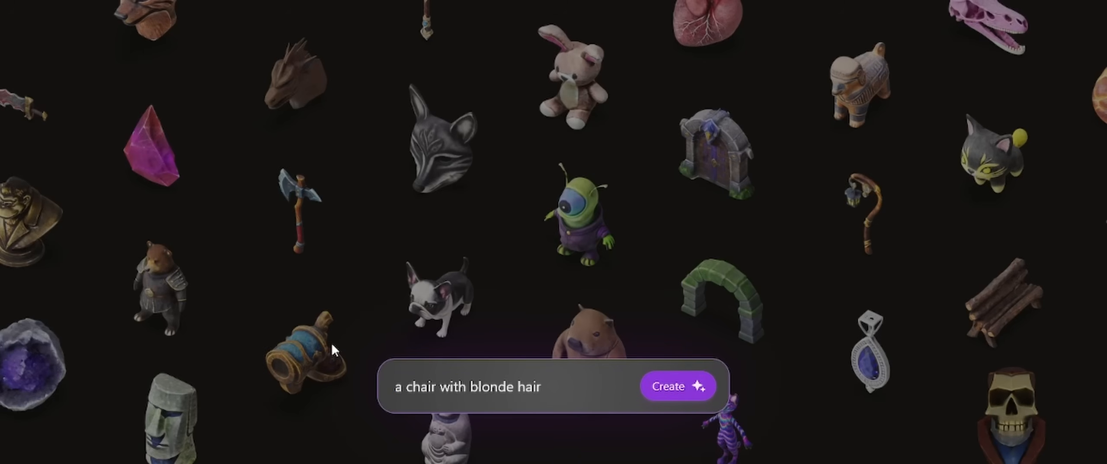
{"action": "left_click", "coordinate": [677, 385]}
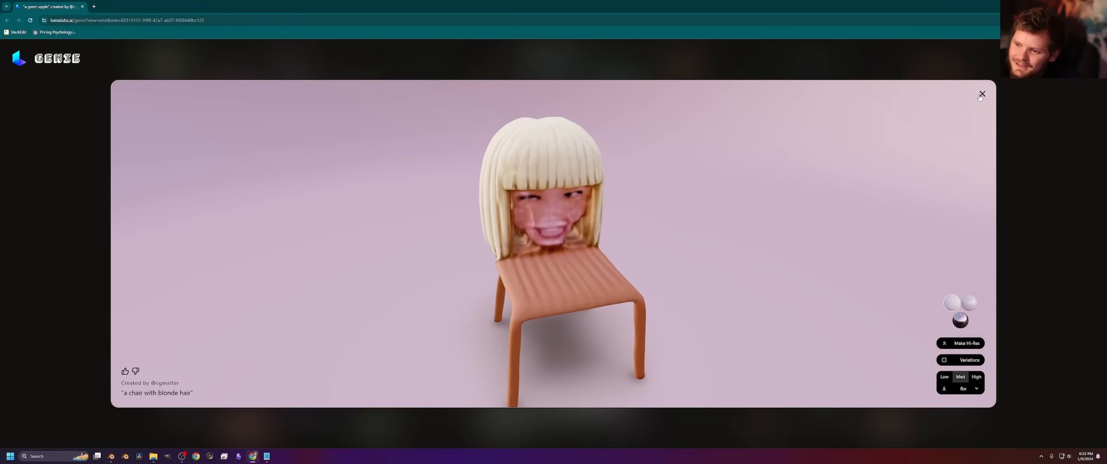
{"action": "left_click", "coordinate": [983, 94]}
{"action": "type", "text": "a wooden doll of"}
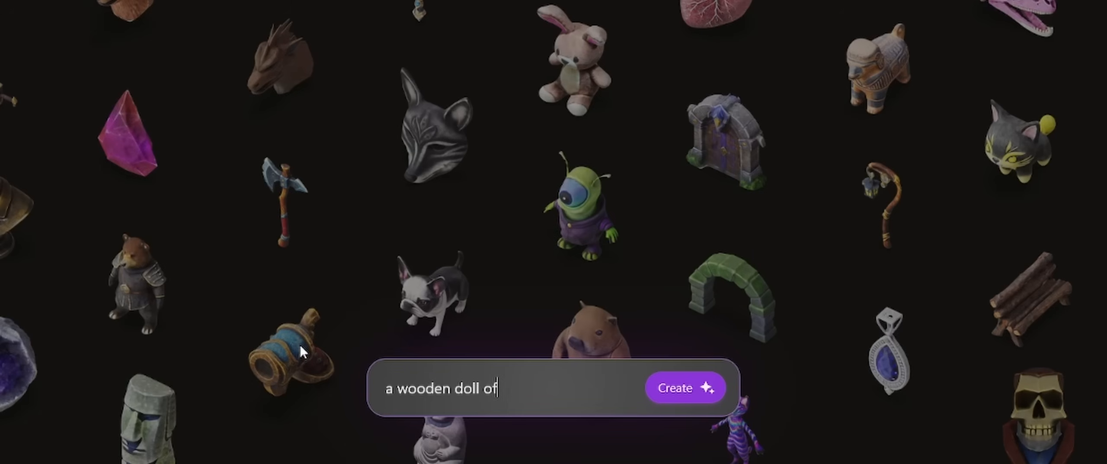
Generate the red-haired wooden doll holding a hatchet and open one variation.
{"action": "type", "text": "a girl with red ha"}
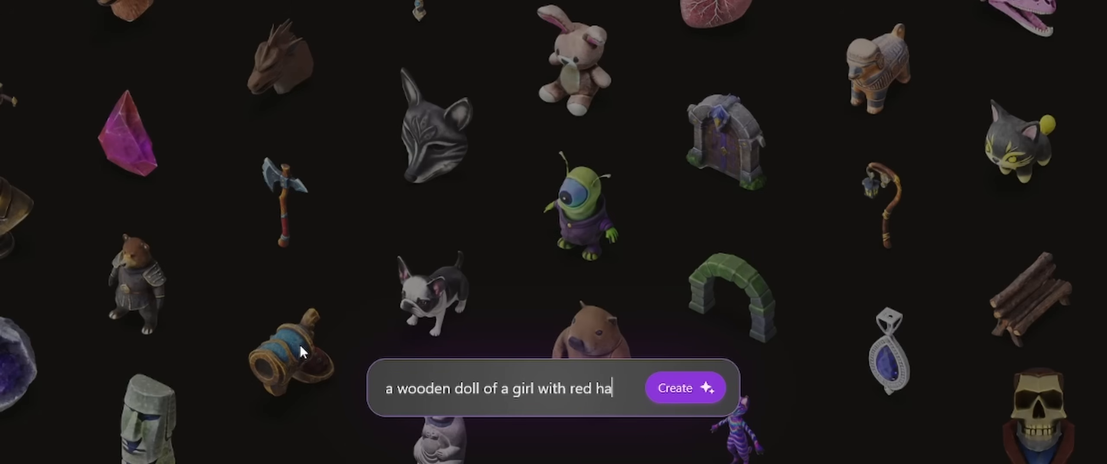
{"action": "type", "text": "ir,"}
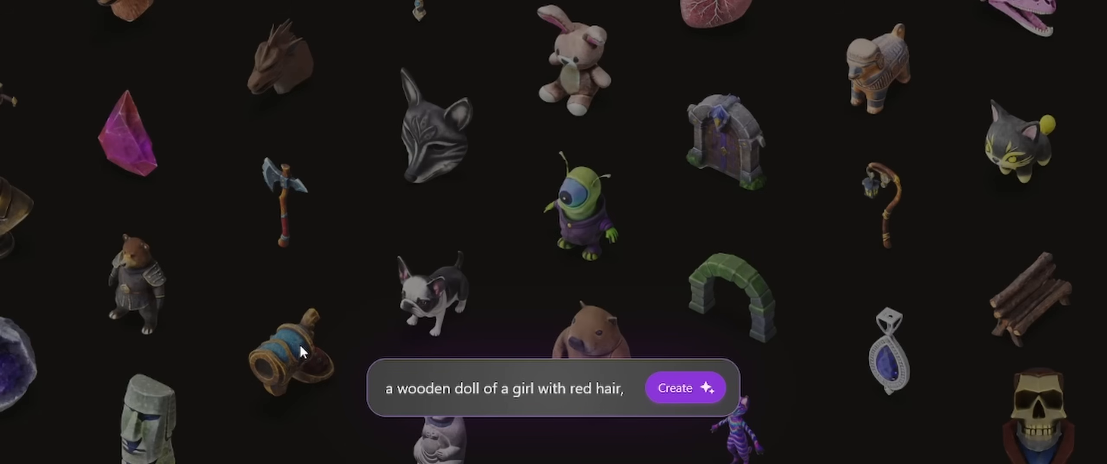
{"action": "type", "text": "she is holding"}
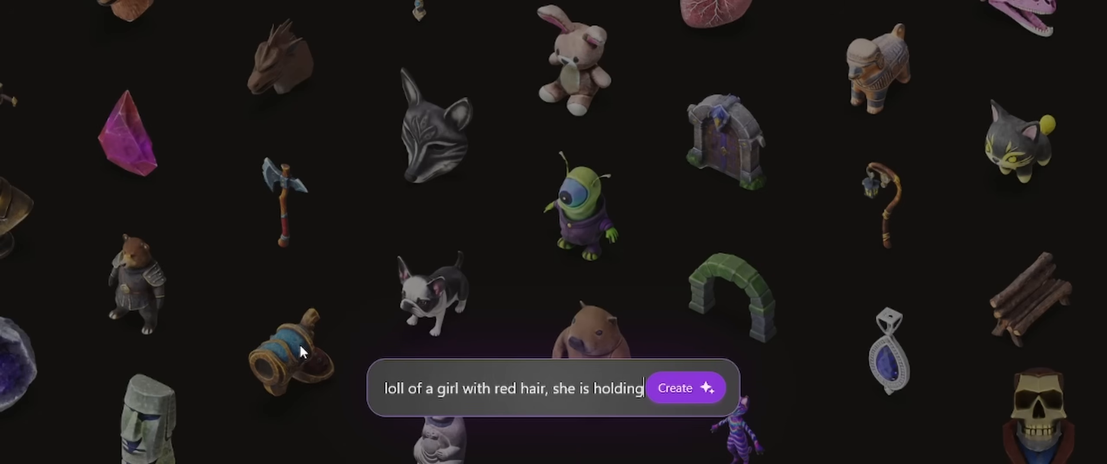
{"action": "type", "text": "a hatchet"}
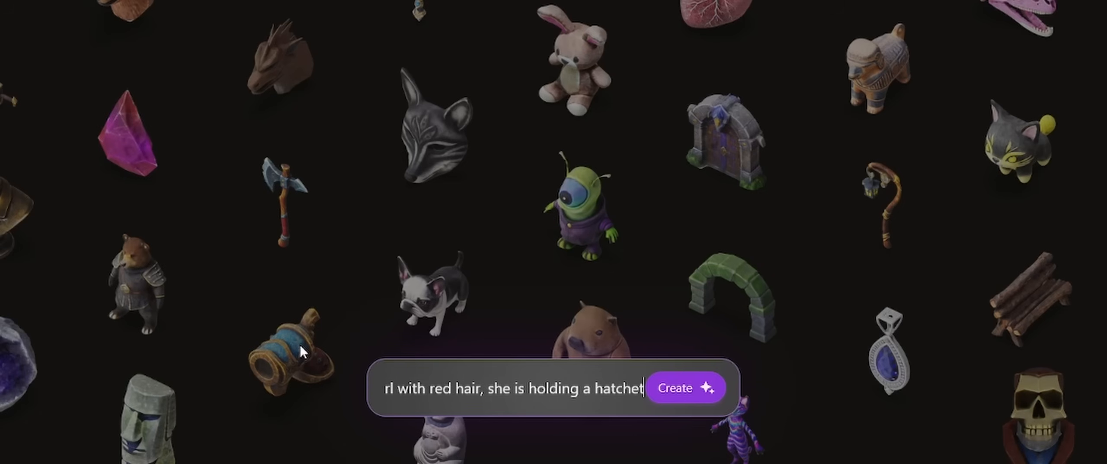
{"action": "left_click", "coordinate": [686, 388]}
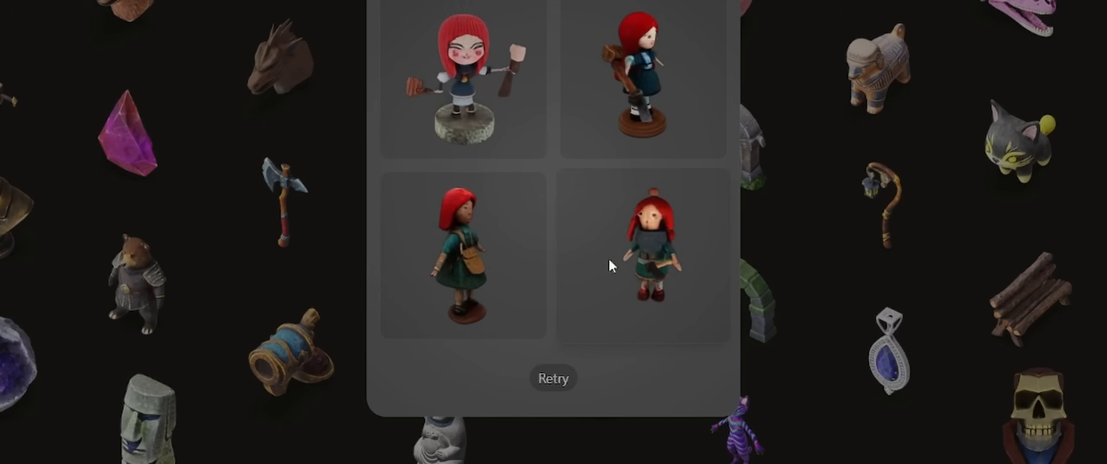
{"action": "left_click", "coordinate": [654, 257]}
{"action": "type", "text": "a russian tank"}
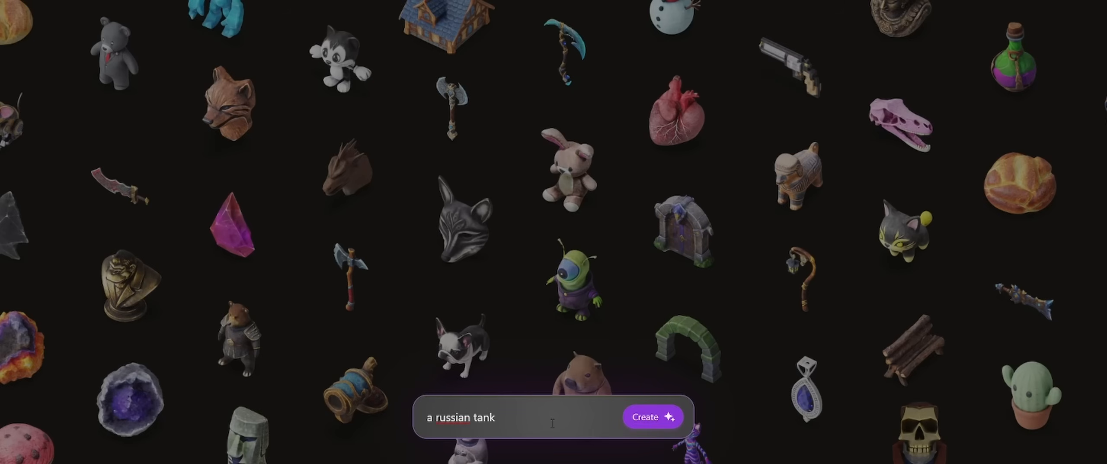
Generate a Russian tank from the prompt 'a russian tank' and orbit it to view from above.
{"action": "left_click", "coordinate": [653, 416]}
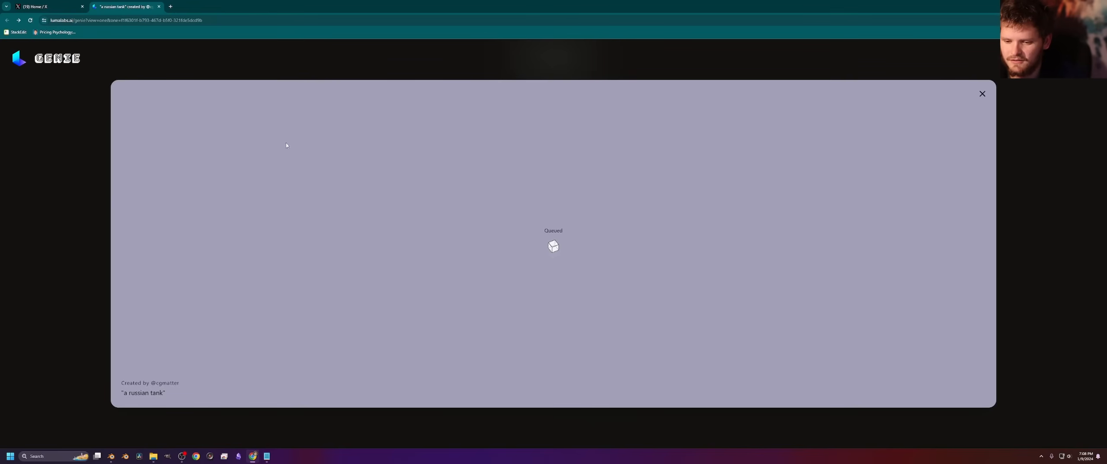
{"action": "mouse_move", "coordinate": [177, 143]}
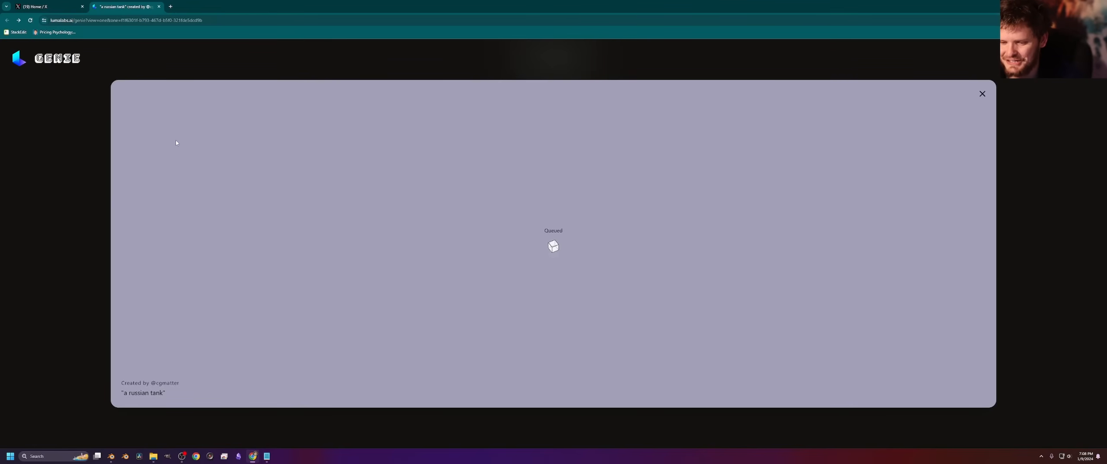
{"action": "mouse_move", "coordinate": [172, 142]}
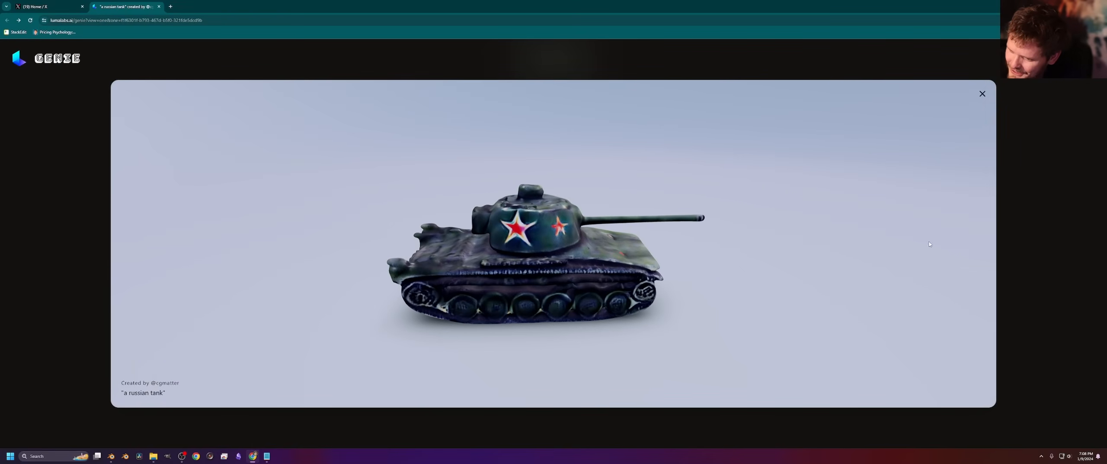
{"action": "left_click_drag", "start_coordinate": [930, 243], "coordinate": [600, 280]}
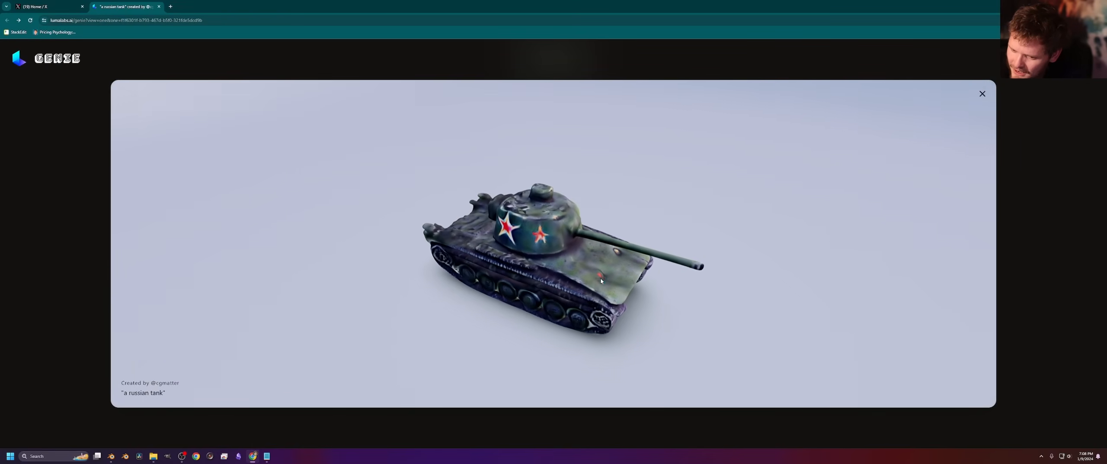